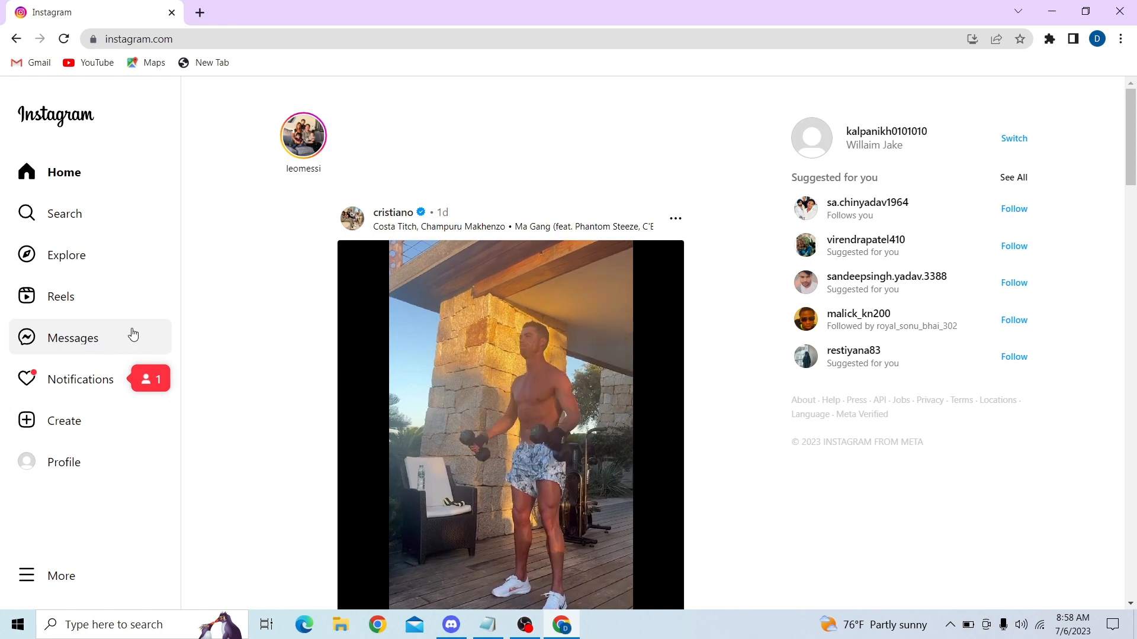
- Open the Messages inbox from the left sidebar
{"action": "left_click", "coordinate": [72, 338]}
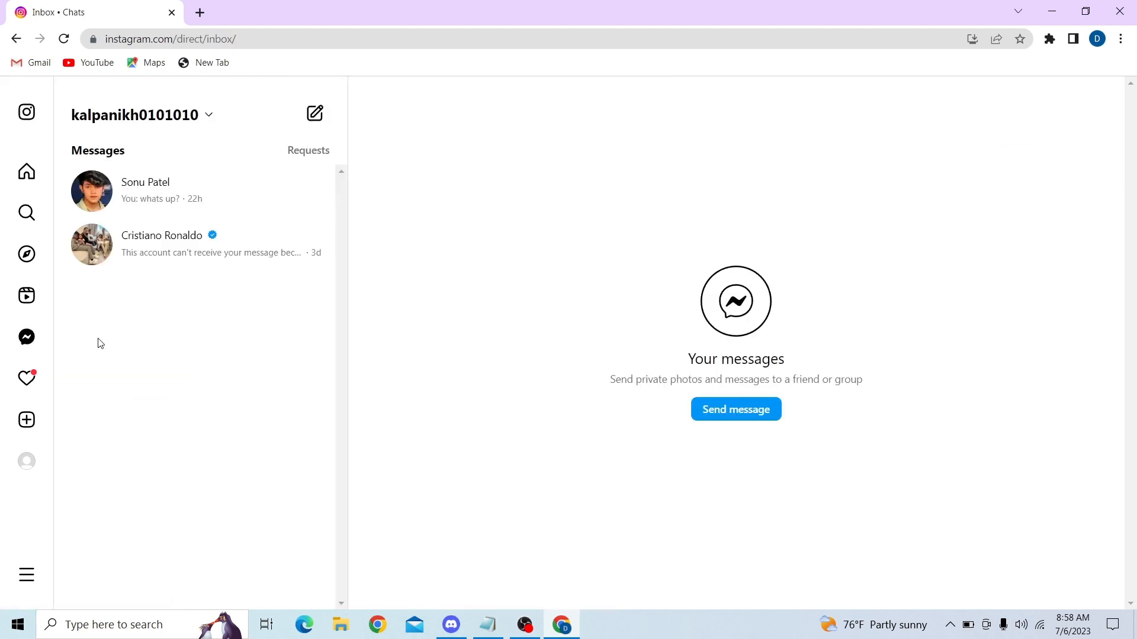
{"action": "mouse_move", "coordinate": [261, 274]}
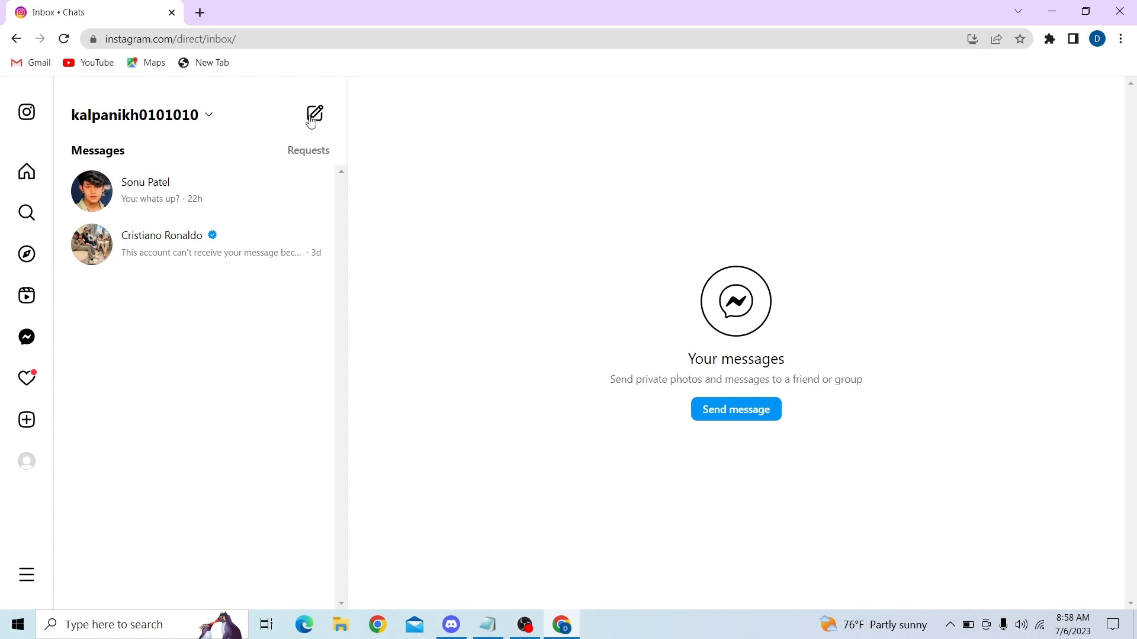
{"action": "left_click", "coordinate": [314, 114]}
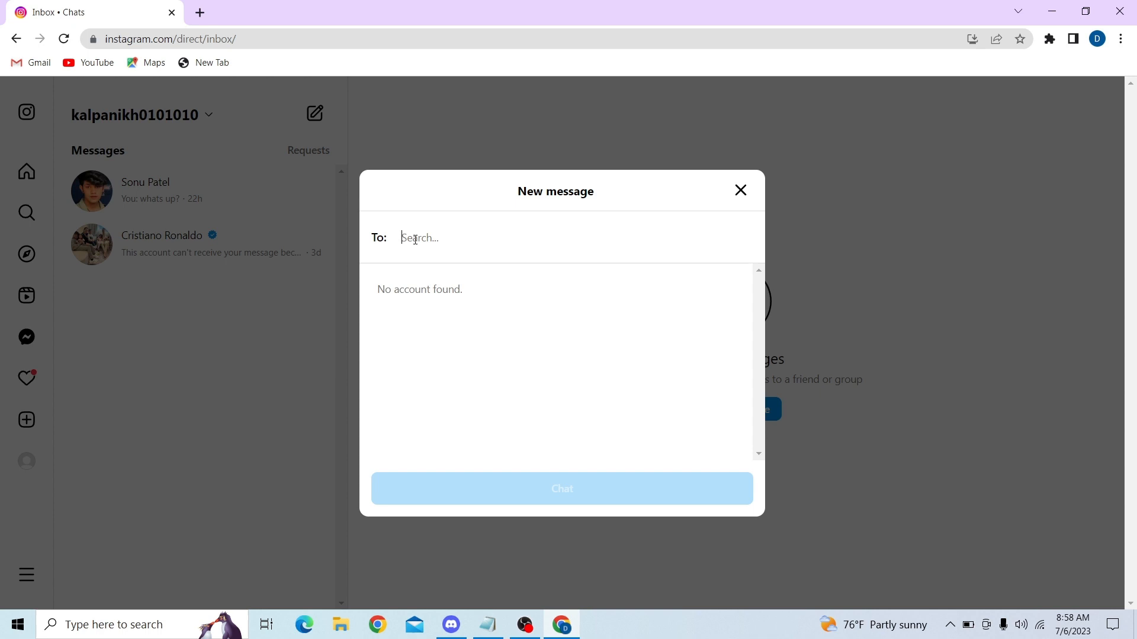
{"action": "type", "text": "sonu"}
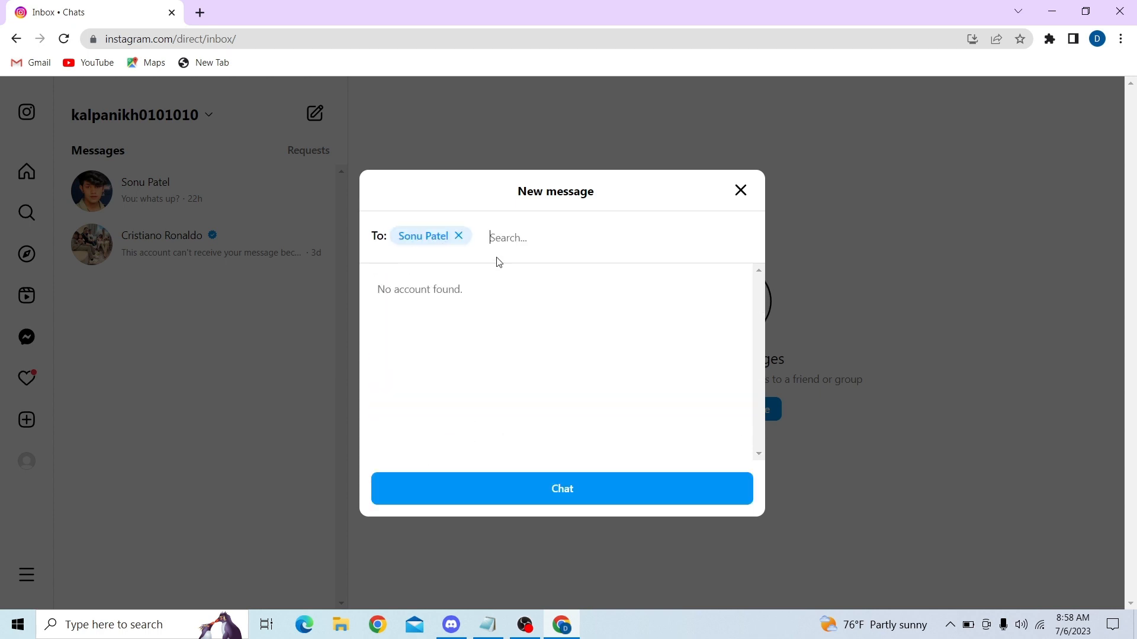
{"action": "type", "text": "jac"}
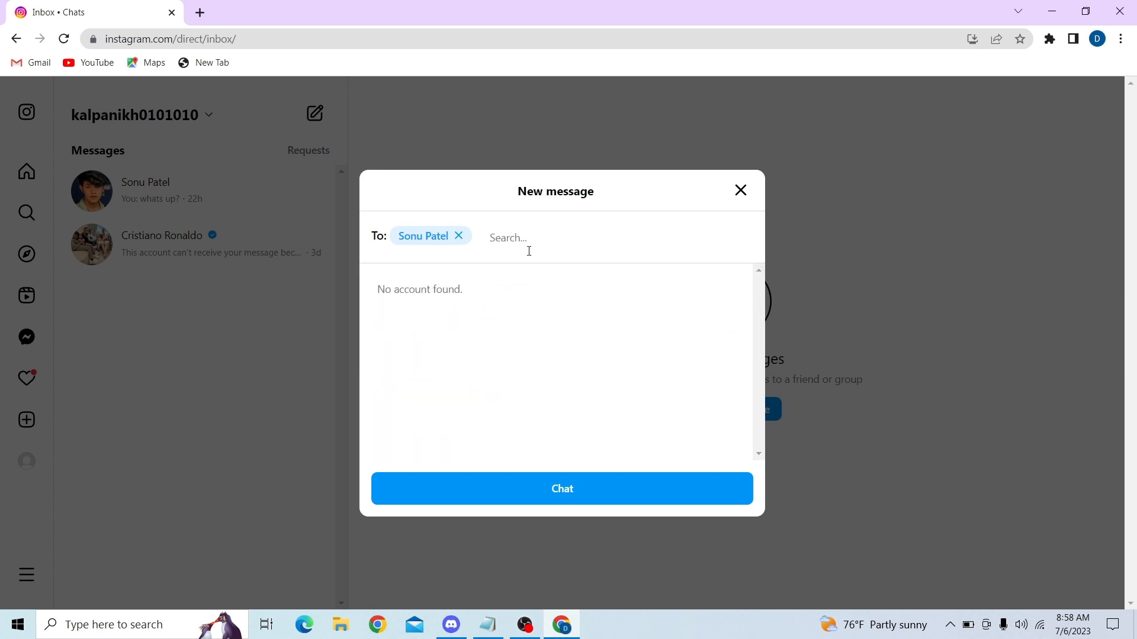
{"action": "type", "text": "william"}
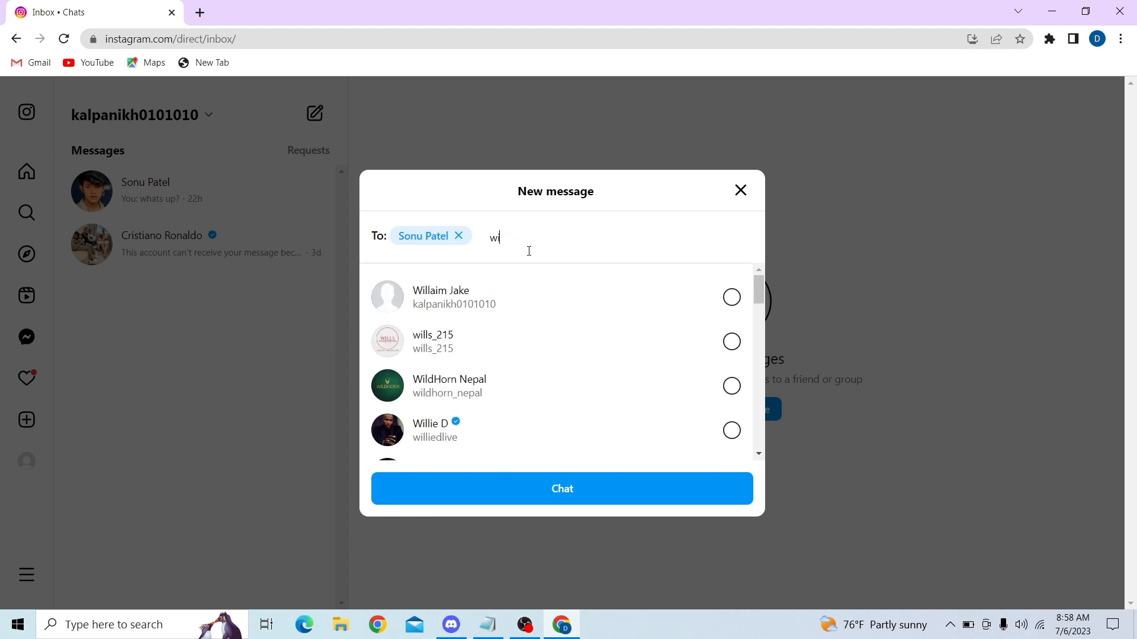
{"action": "type", "text": "rihaj"}
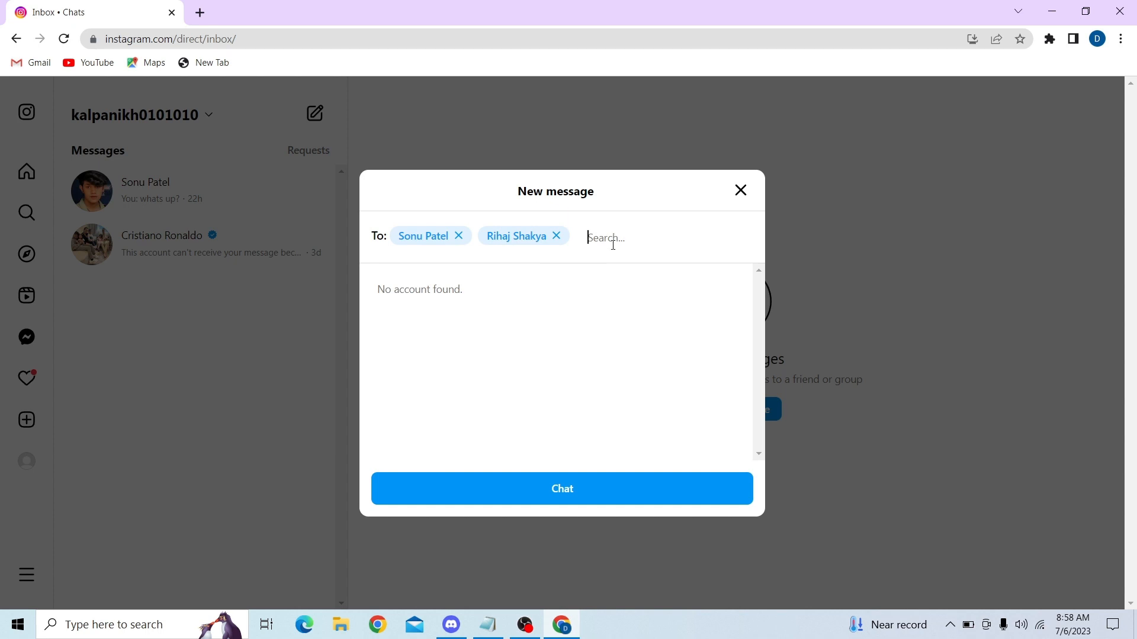
{"action": "type", "text": "pa"}
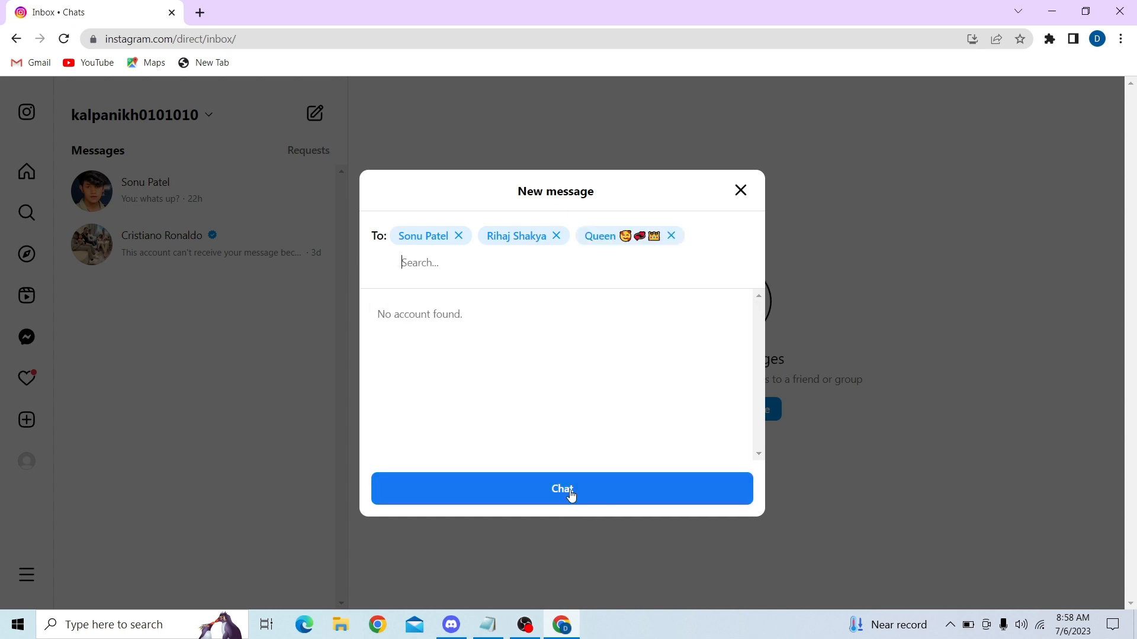
- Create the three-member group chat and type 'hi there' without sending
{"action": "left_click", "coordinate": [562, 488]}
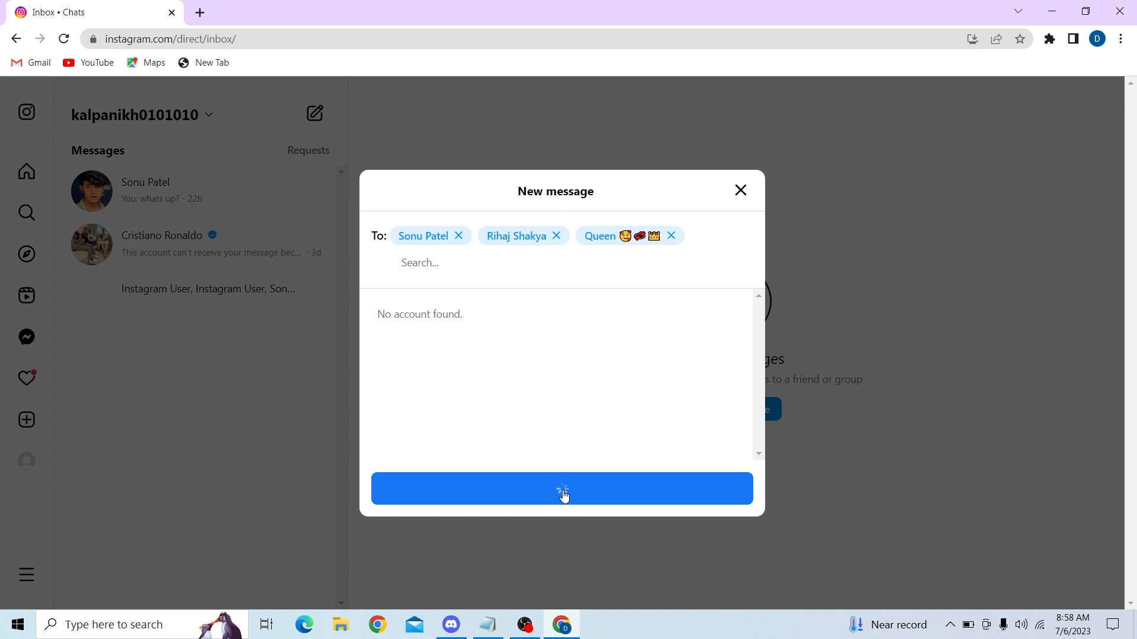
{"action": "left_click", "coordinate": [562, 488]}
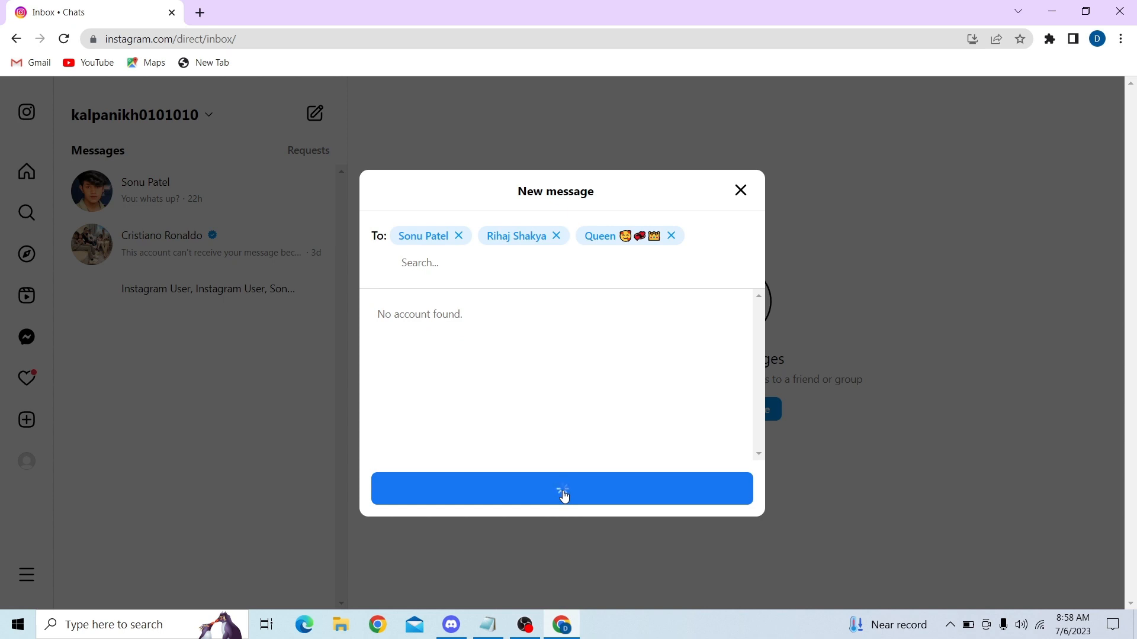
{"action": "left_click", "coordinate": [561, 487]}
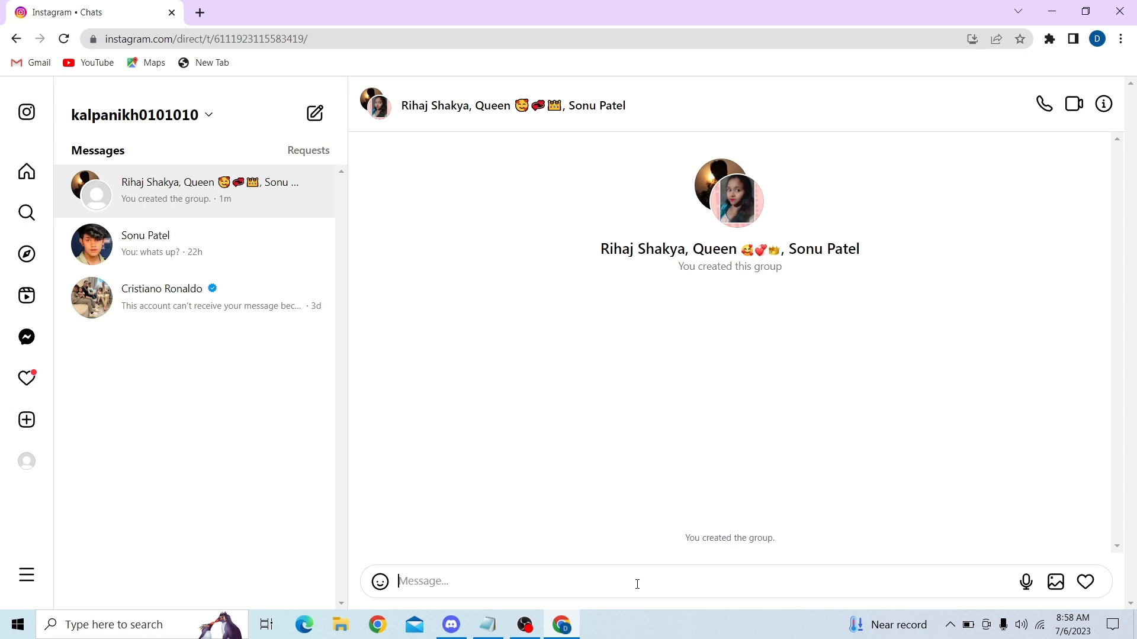
{"action": "type", "text": "hi there"}
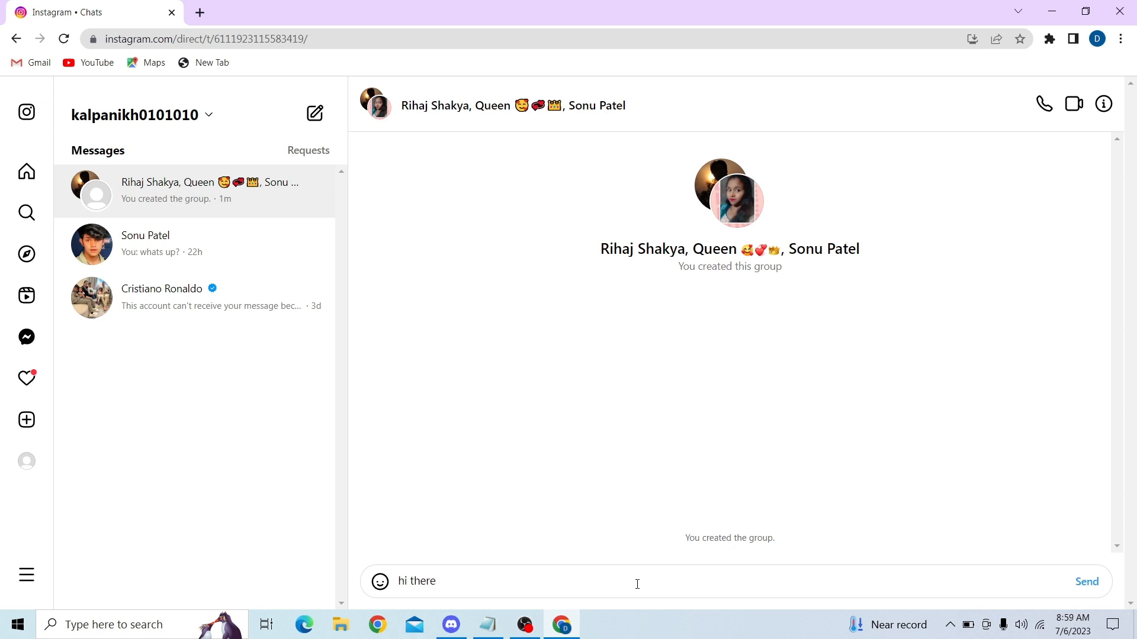